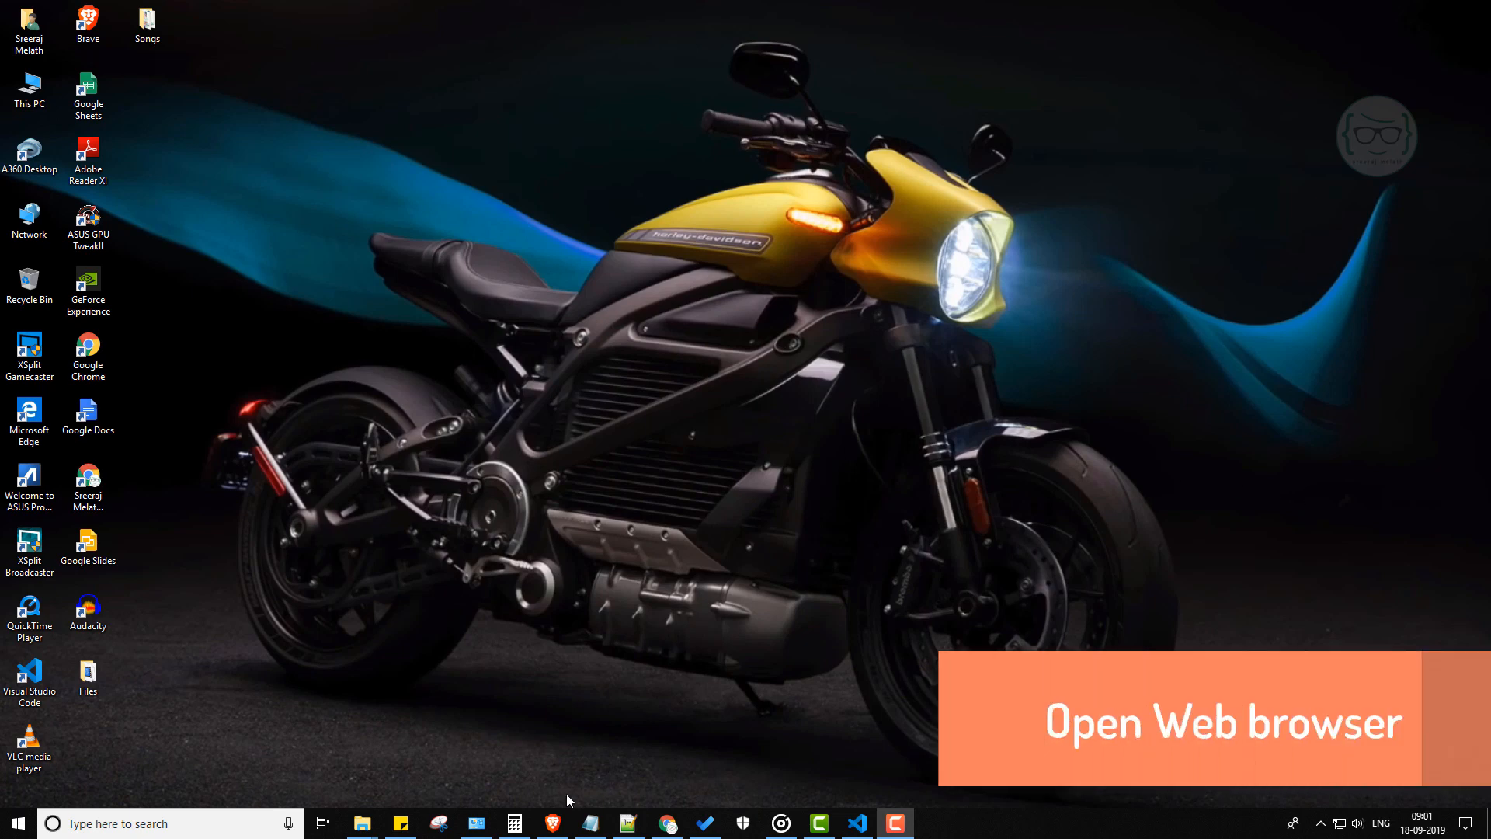
# Search the web for 'kerala vision isp' in Brave and choose the KCCL: Home result
pyautogui.click(551, 823)
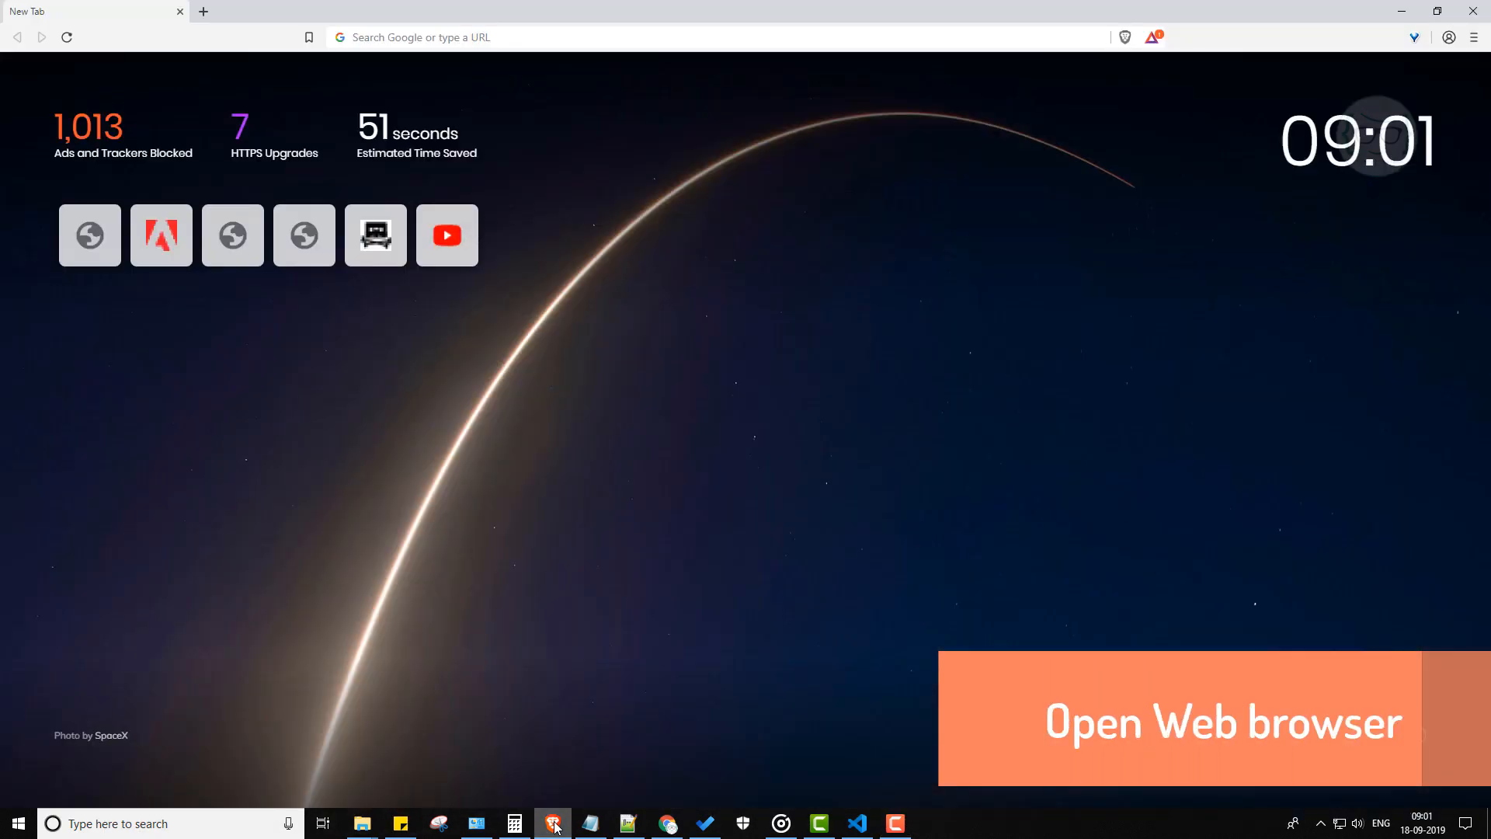
pyautogui.click(666, 37)
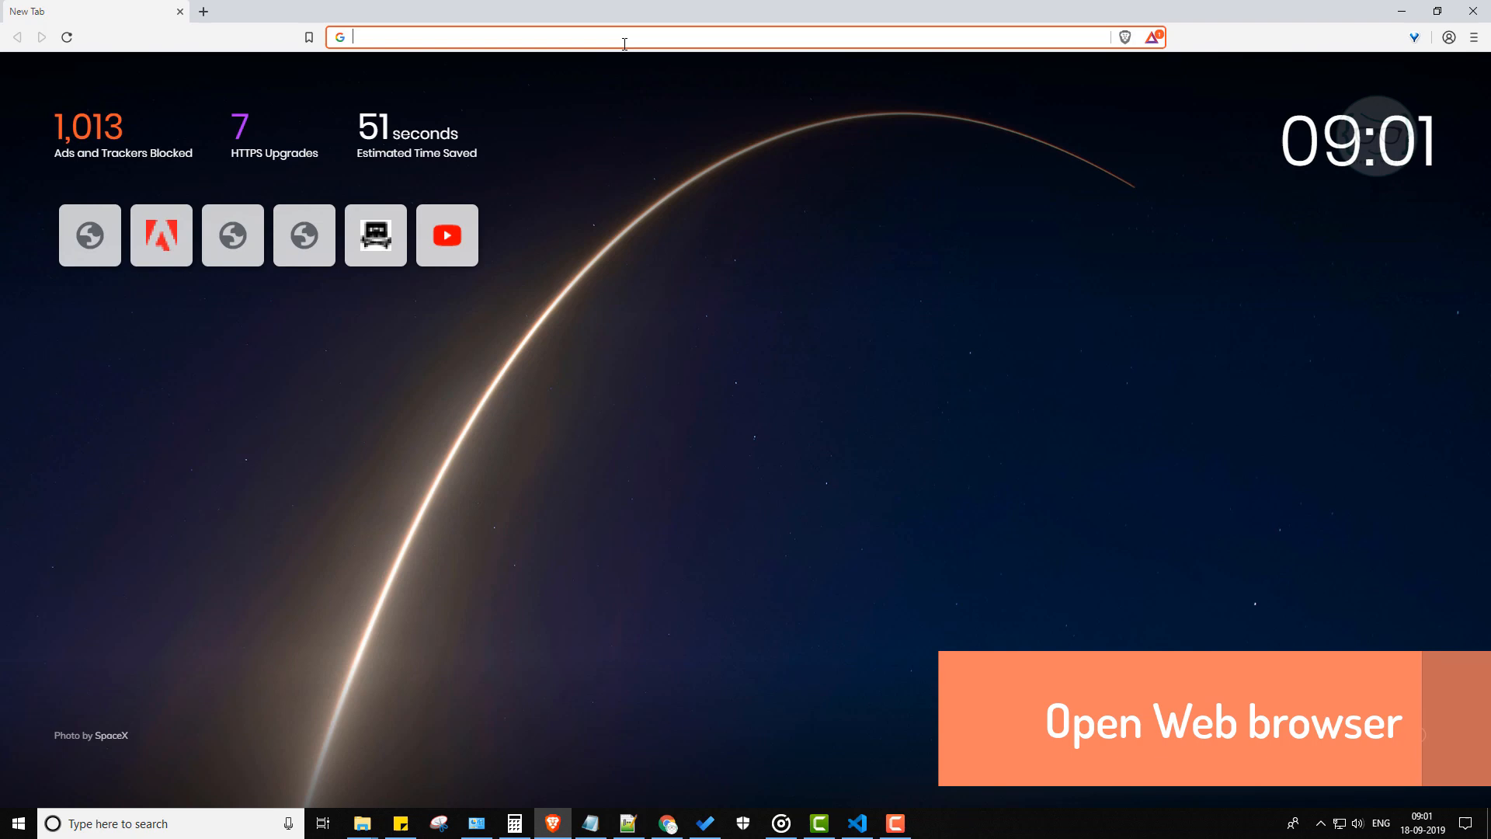
pyautogui.write('ke')
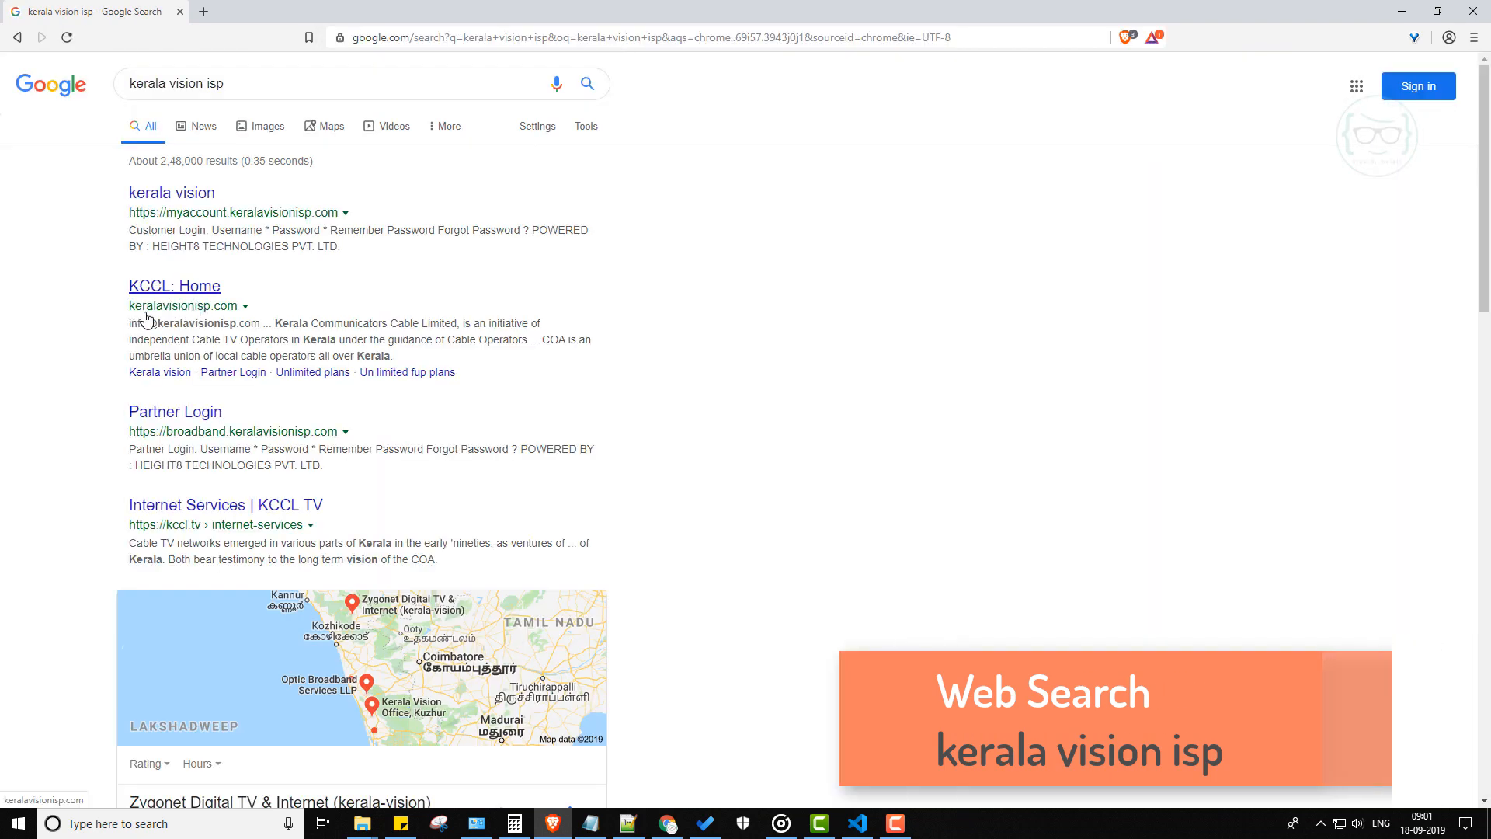
pyautogui.click(174, 286)
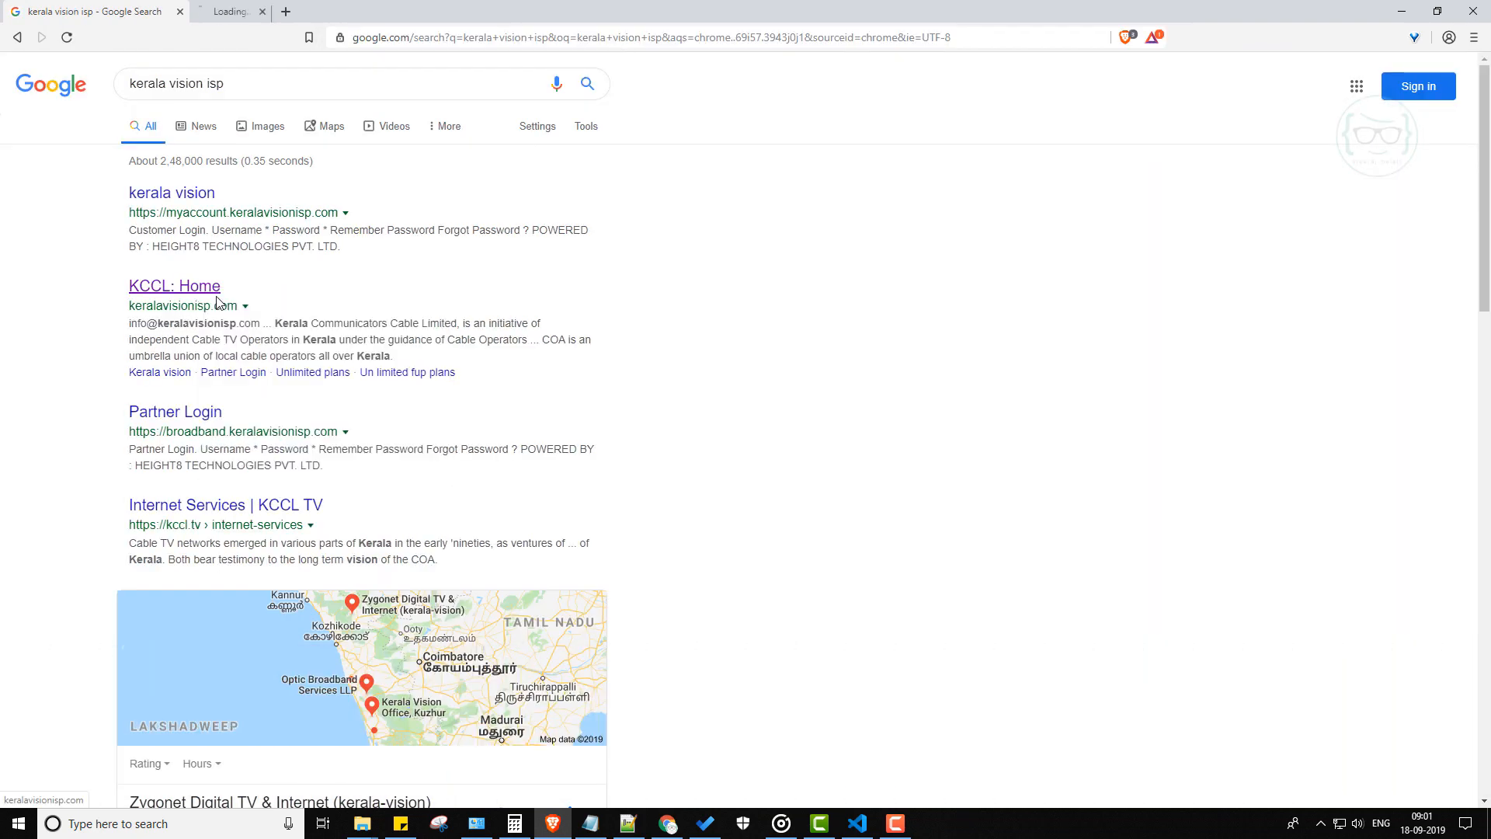
# Show the Kerala Vision Broadband home page tab at keralavisionisp.com
pyautogui.click(174, 286)
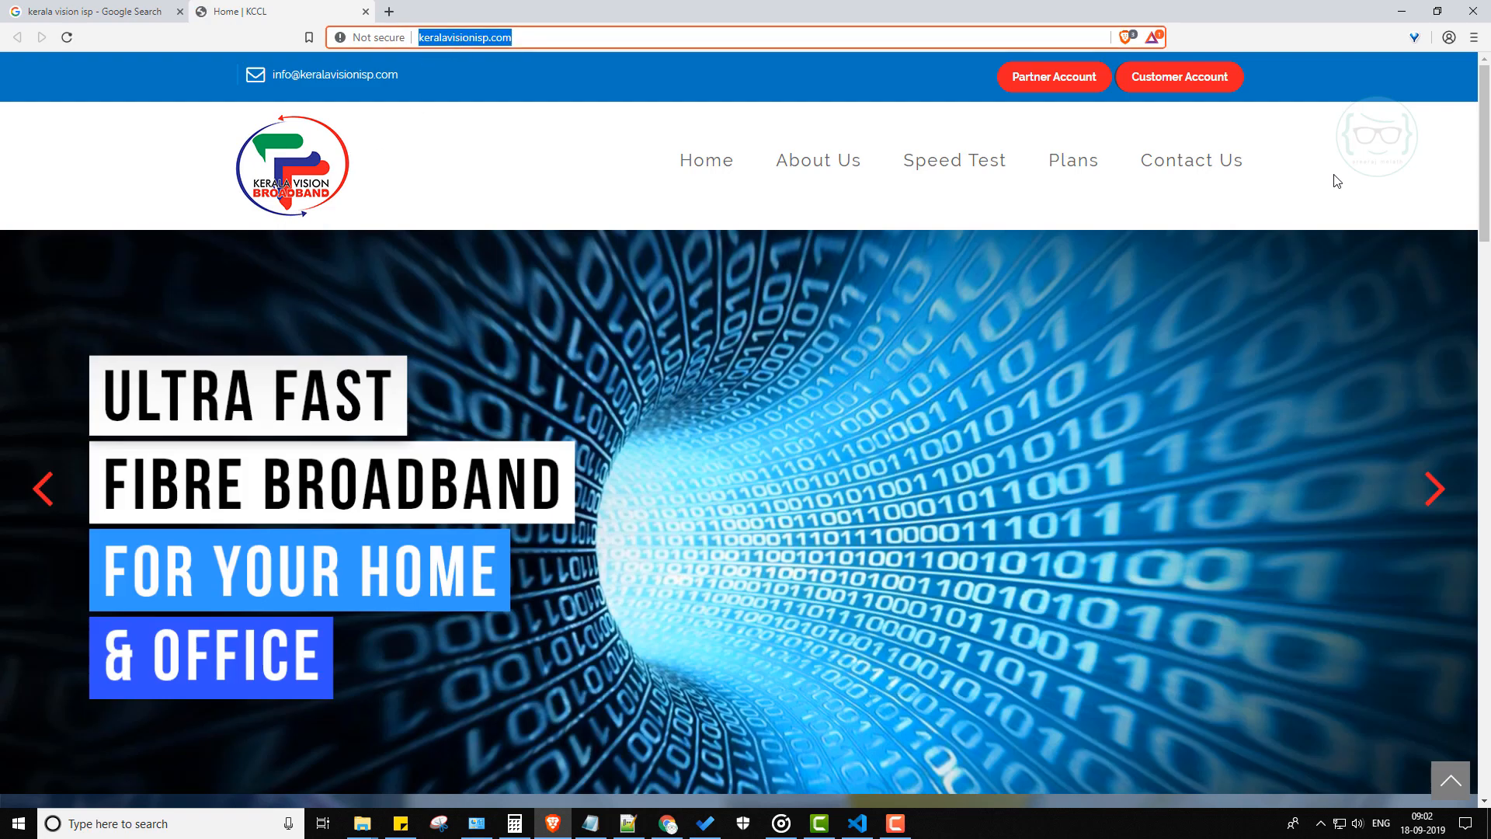
pyautogui.moveTo(1178, 78)
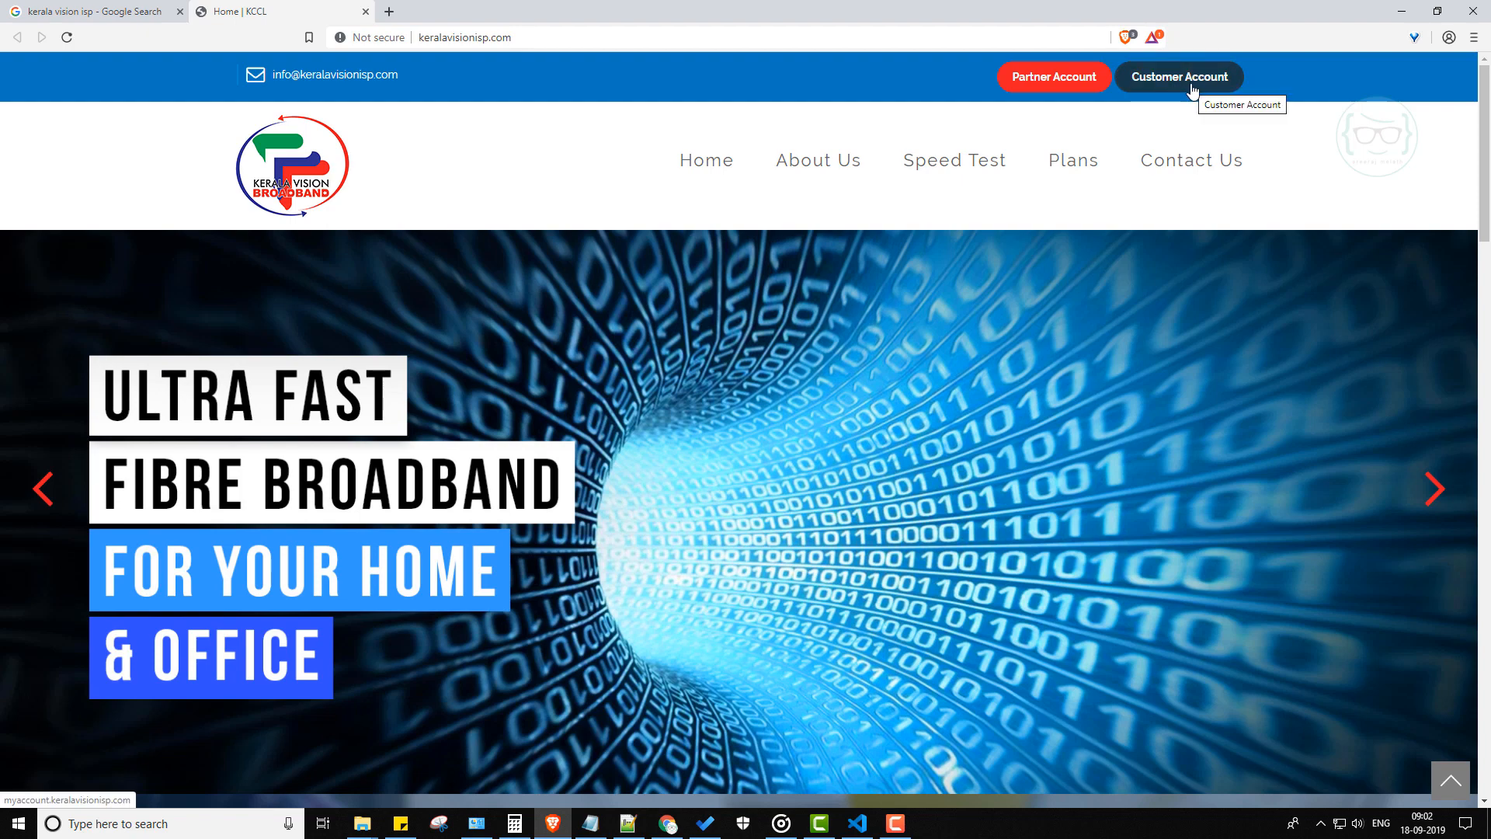
# Log in to the Customer Account portal as user 'sreeraj' to reach the account dashboard
pyautogui.click(1179, 78)
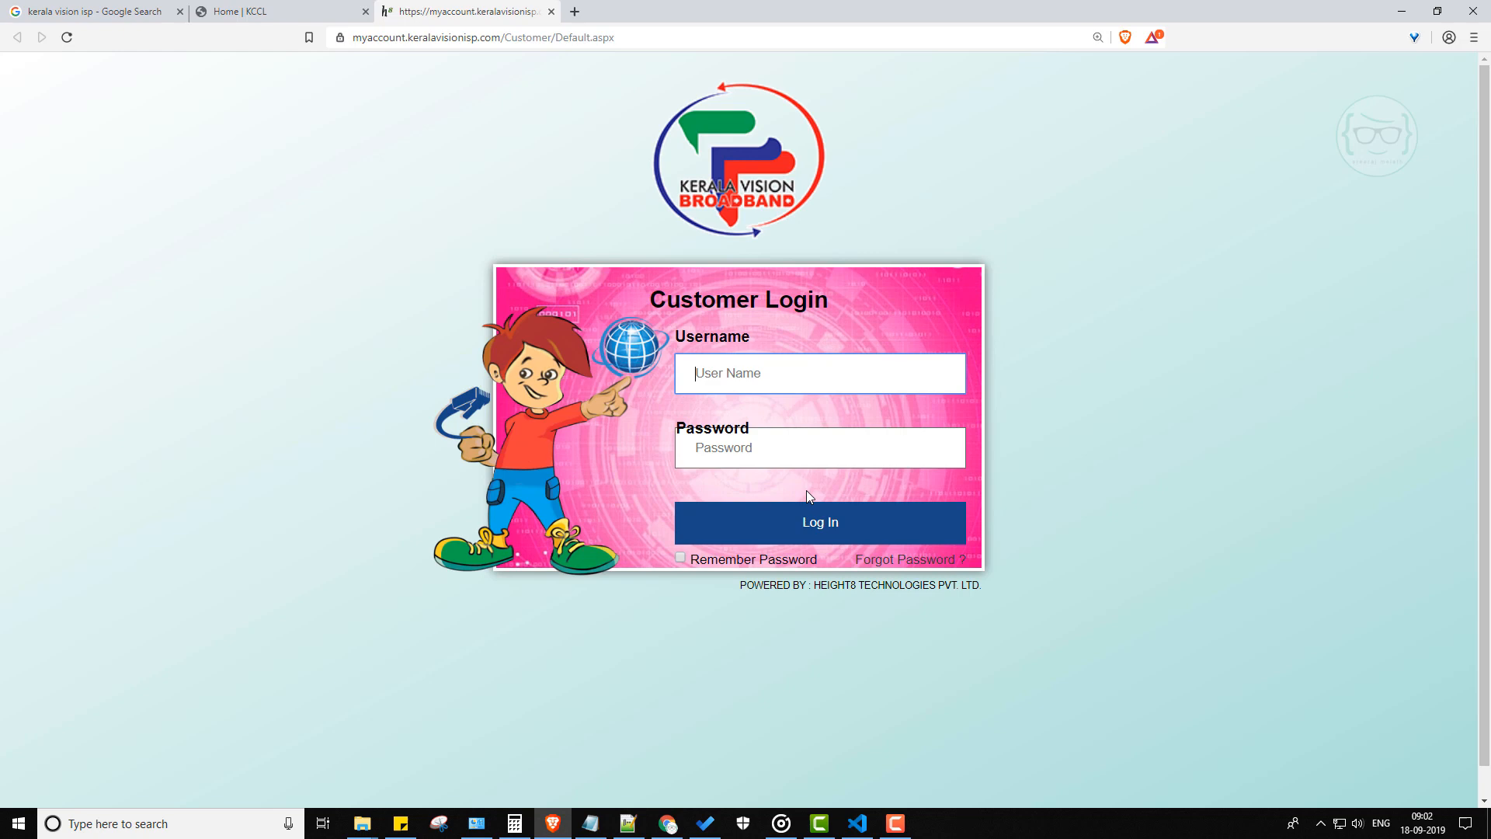
pyautogui.moveTo(764, 467)
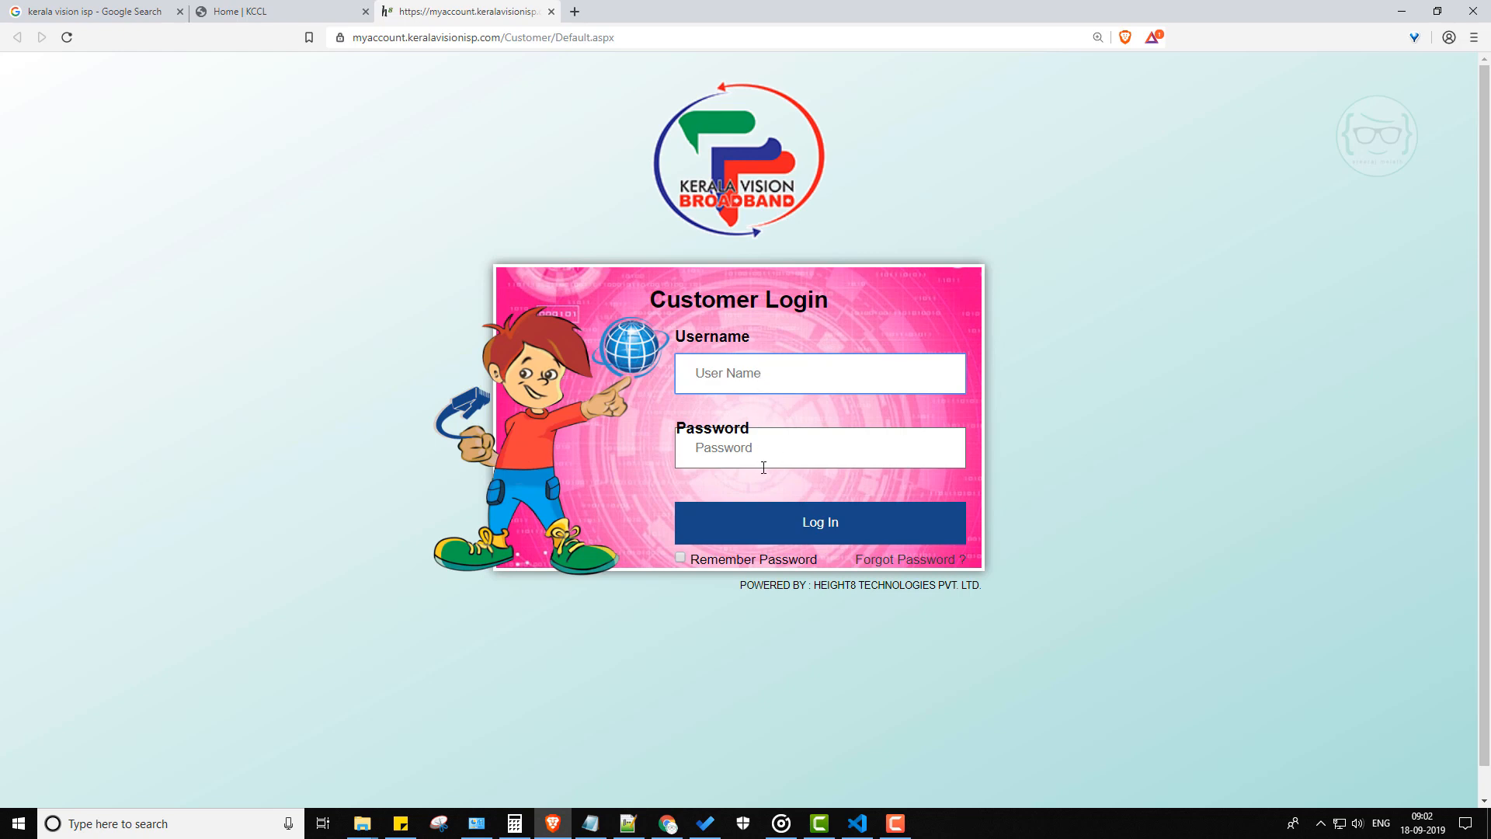
pyautogui.moveTo(717, 332)
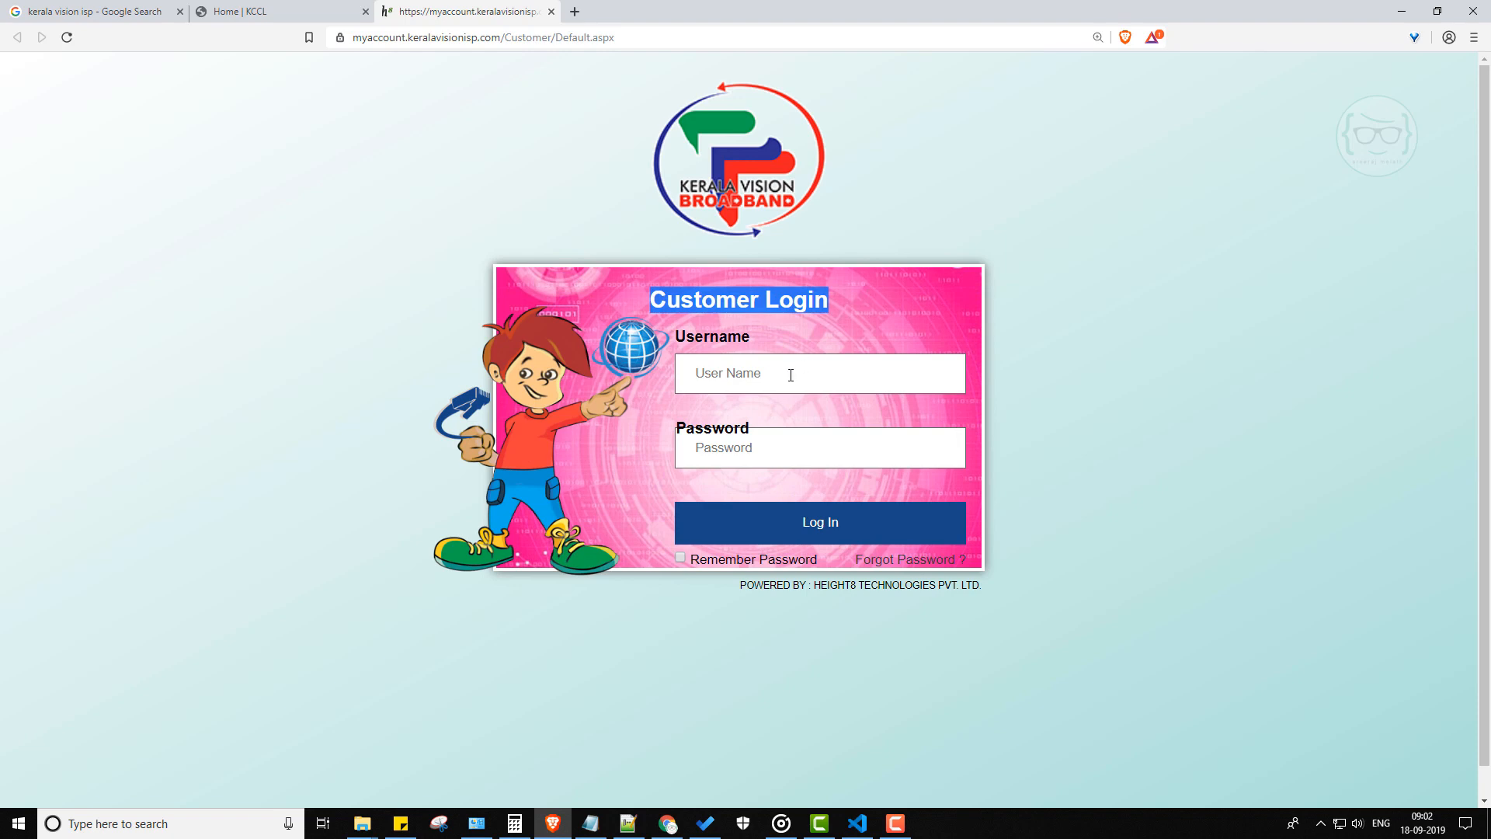
pyautogui.click(818, 522)
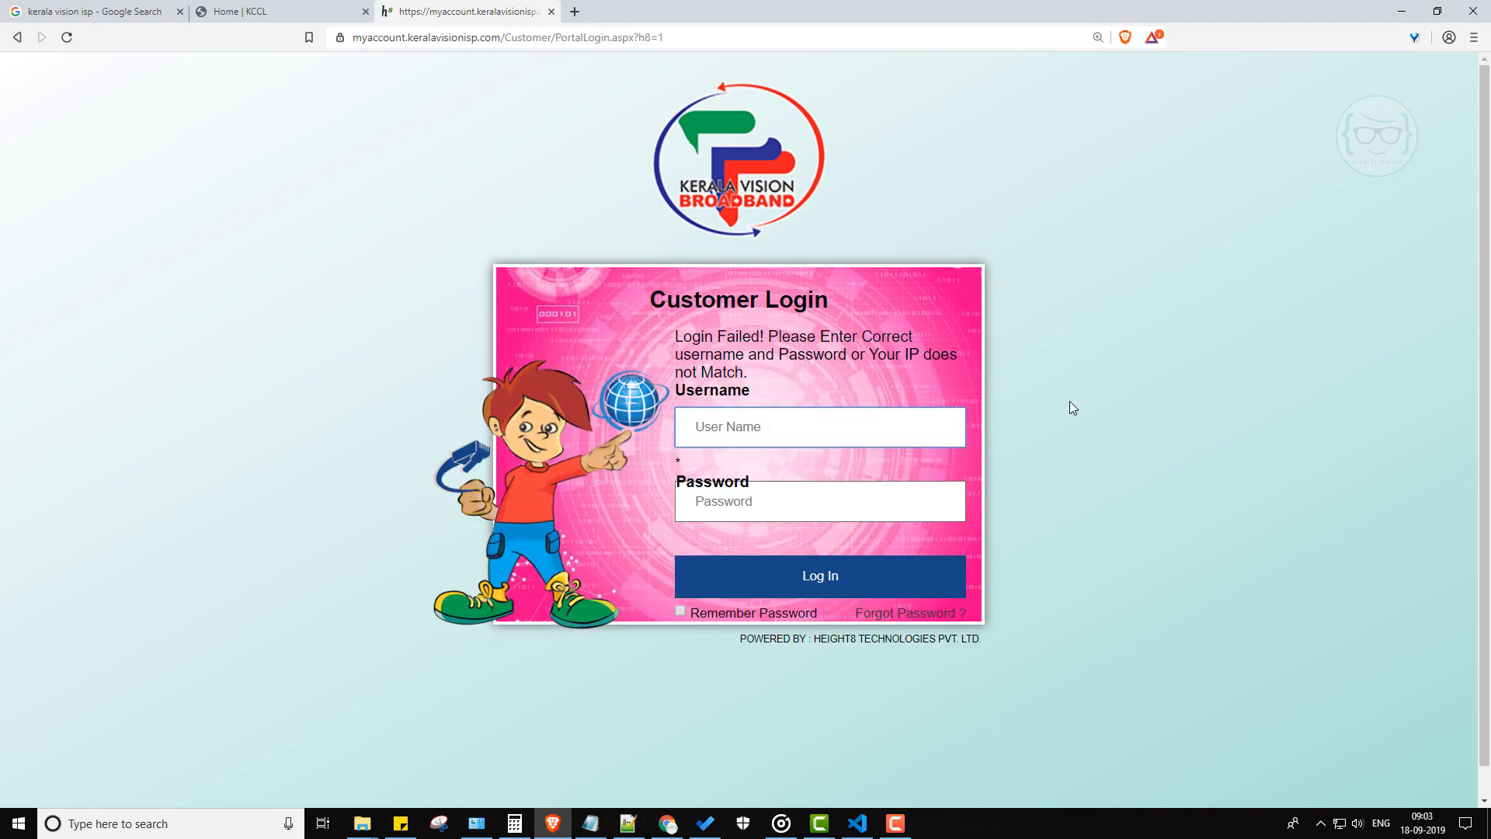
pyautogui.write('sreeraj')
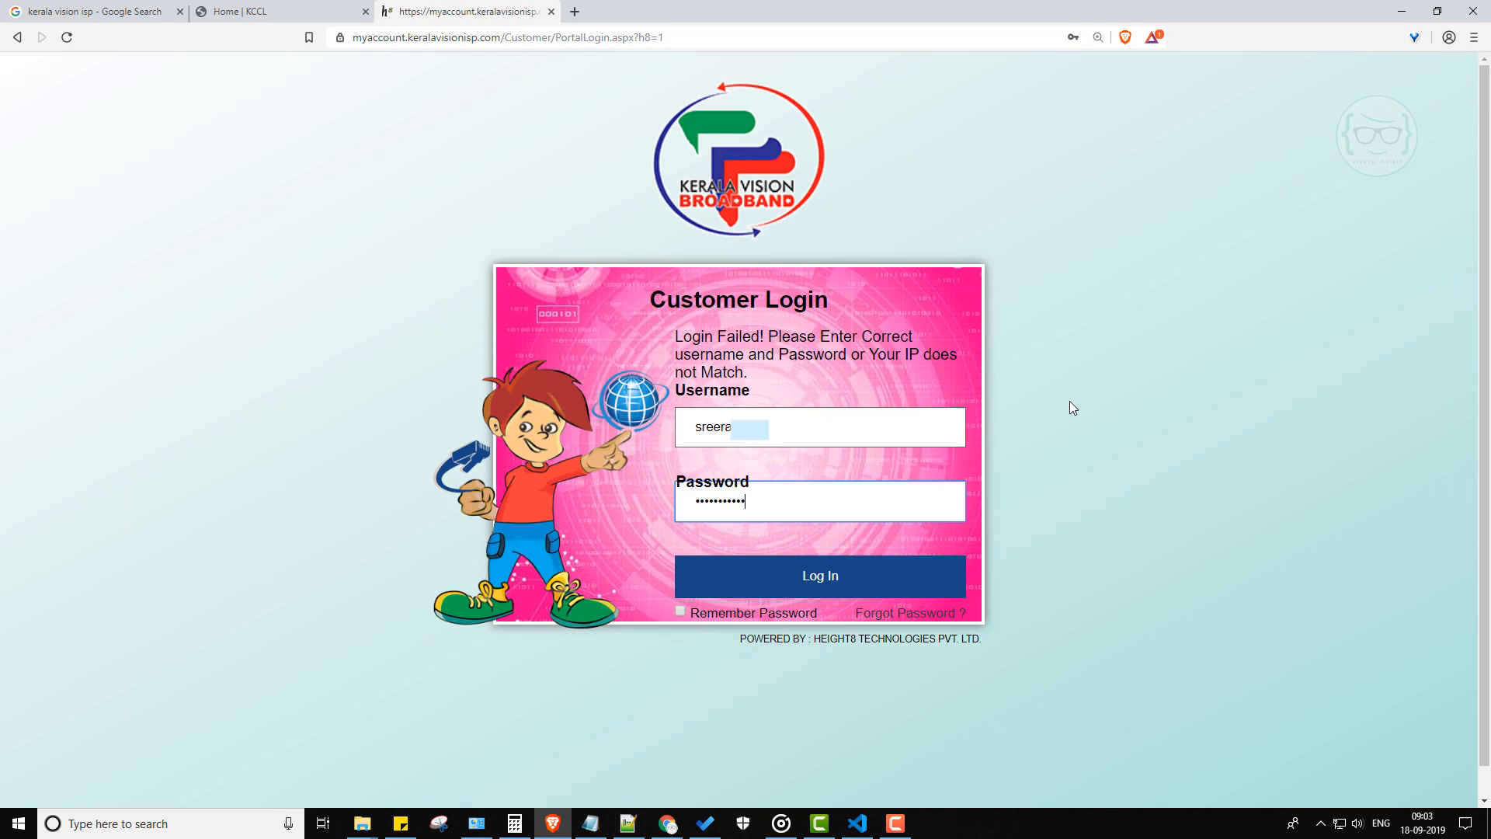
pyautogui.click(818, 574)
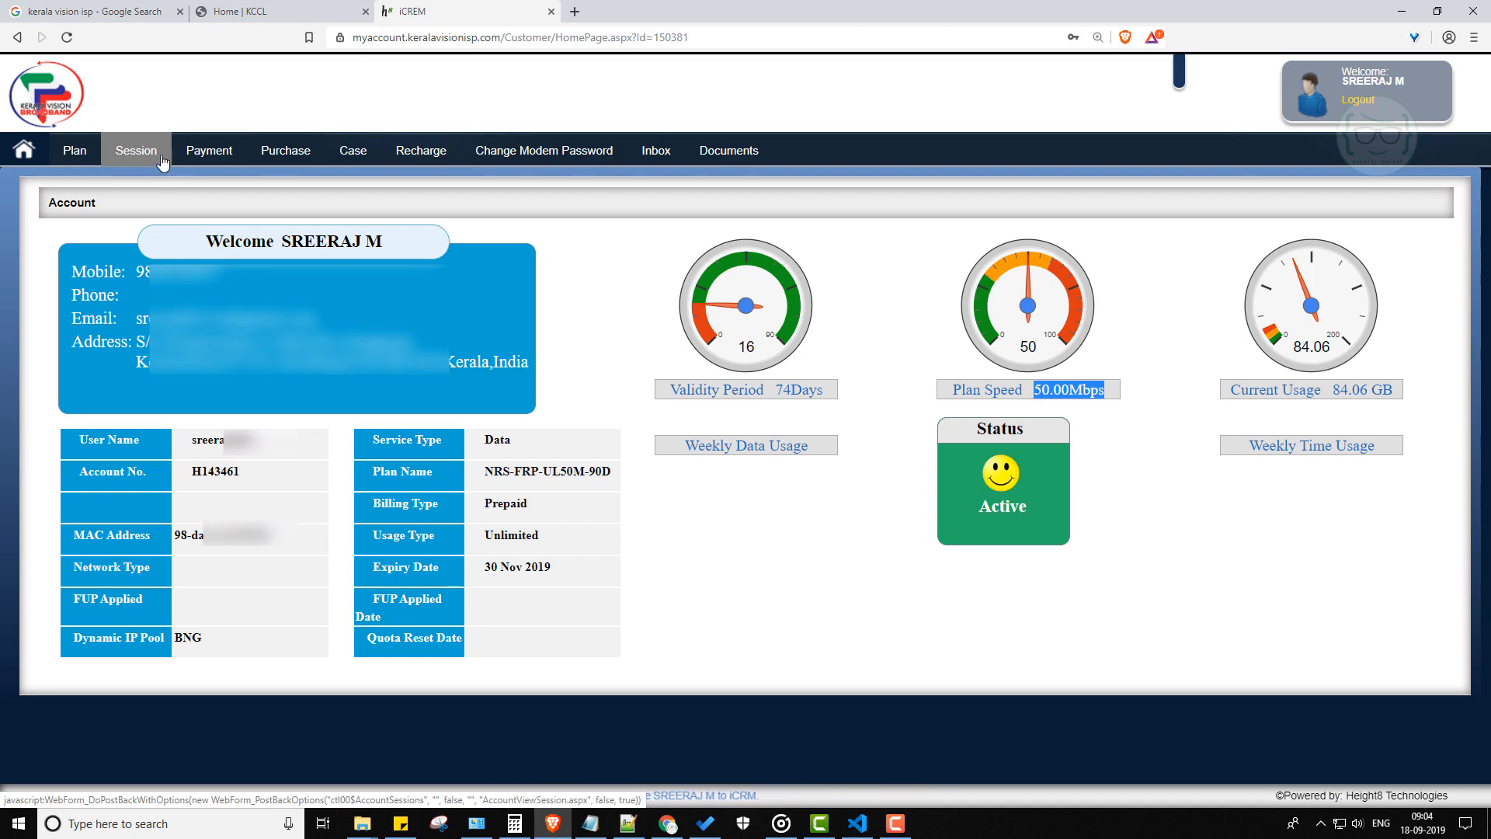
# View the September 2019 session history totalling 14.59 GB, then head to plan details
pyautogui.click(135, 151)
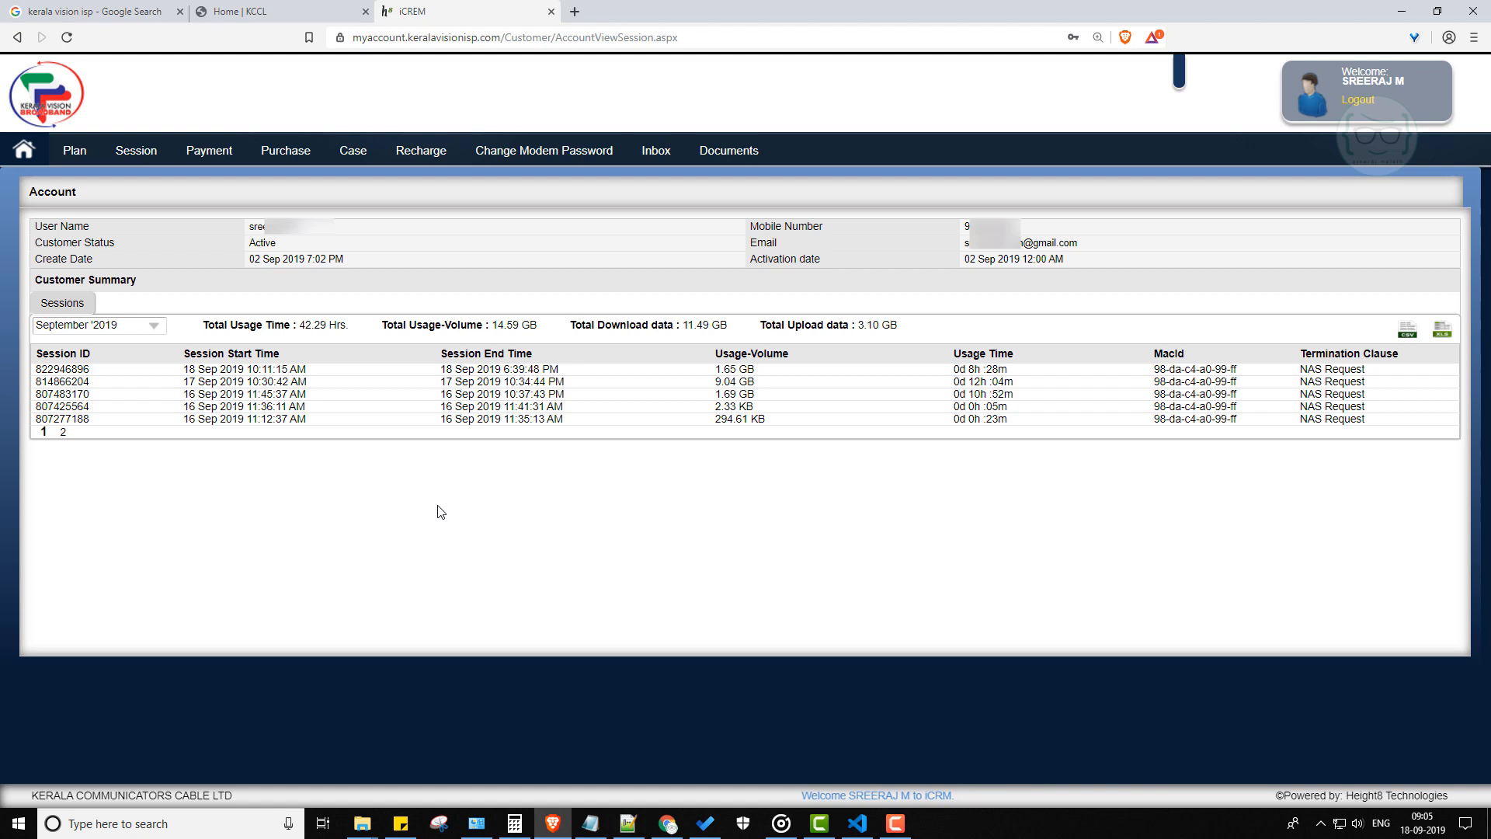
pyautogui.click(75, 150)
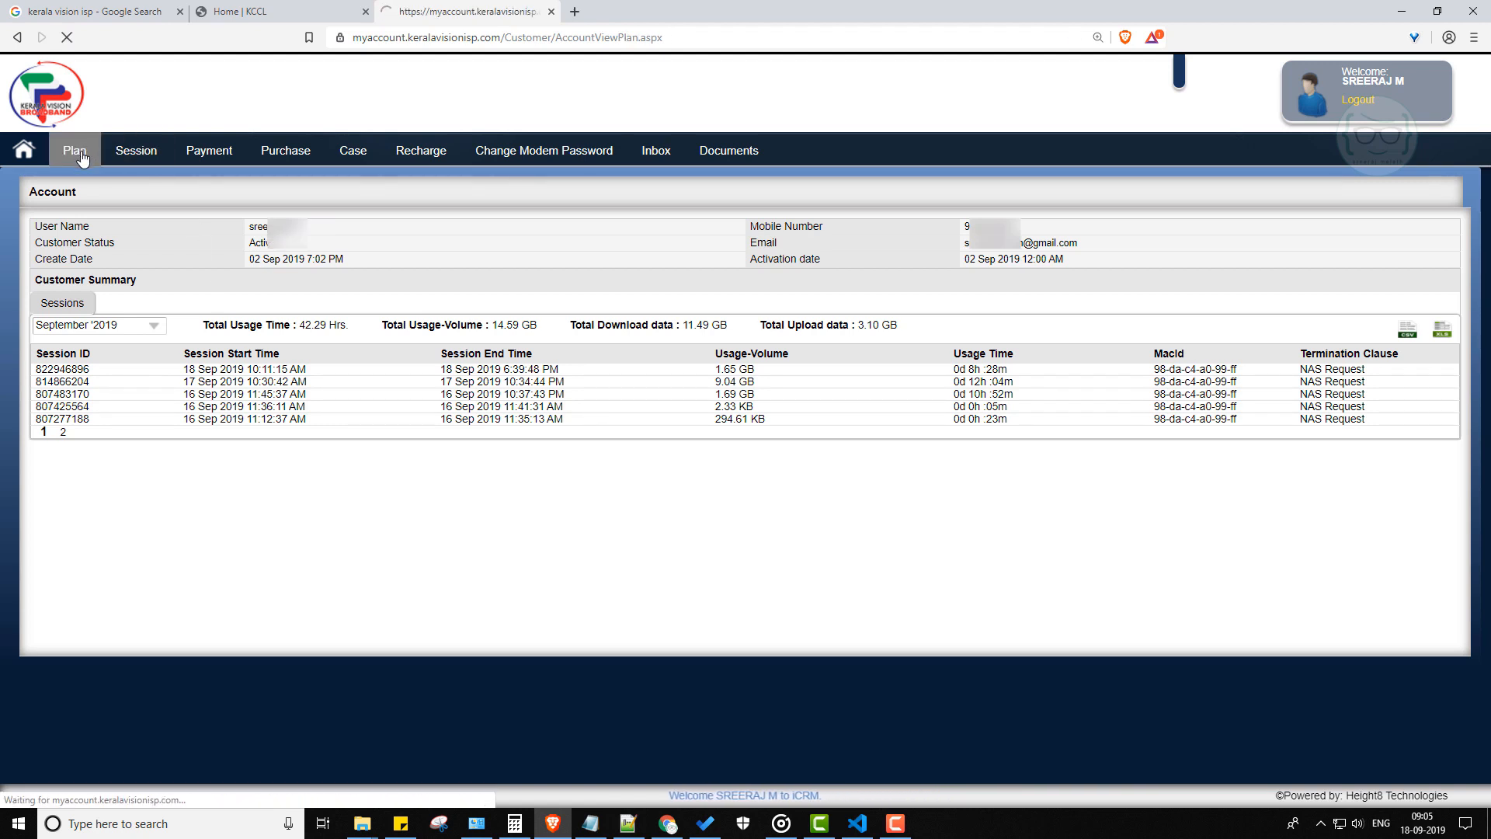
# Review the plan's 90-day validity and 84.06 GB used quota, and confirm no Future Plan exists
pyautogui.click(75, 150)
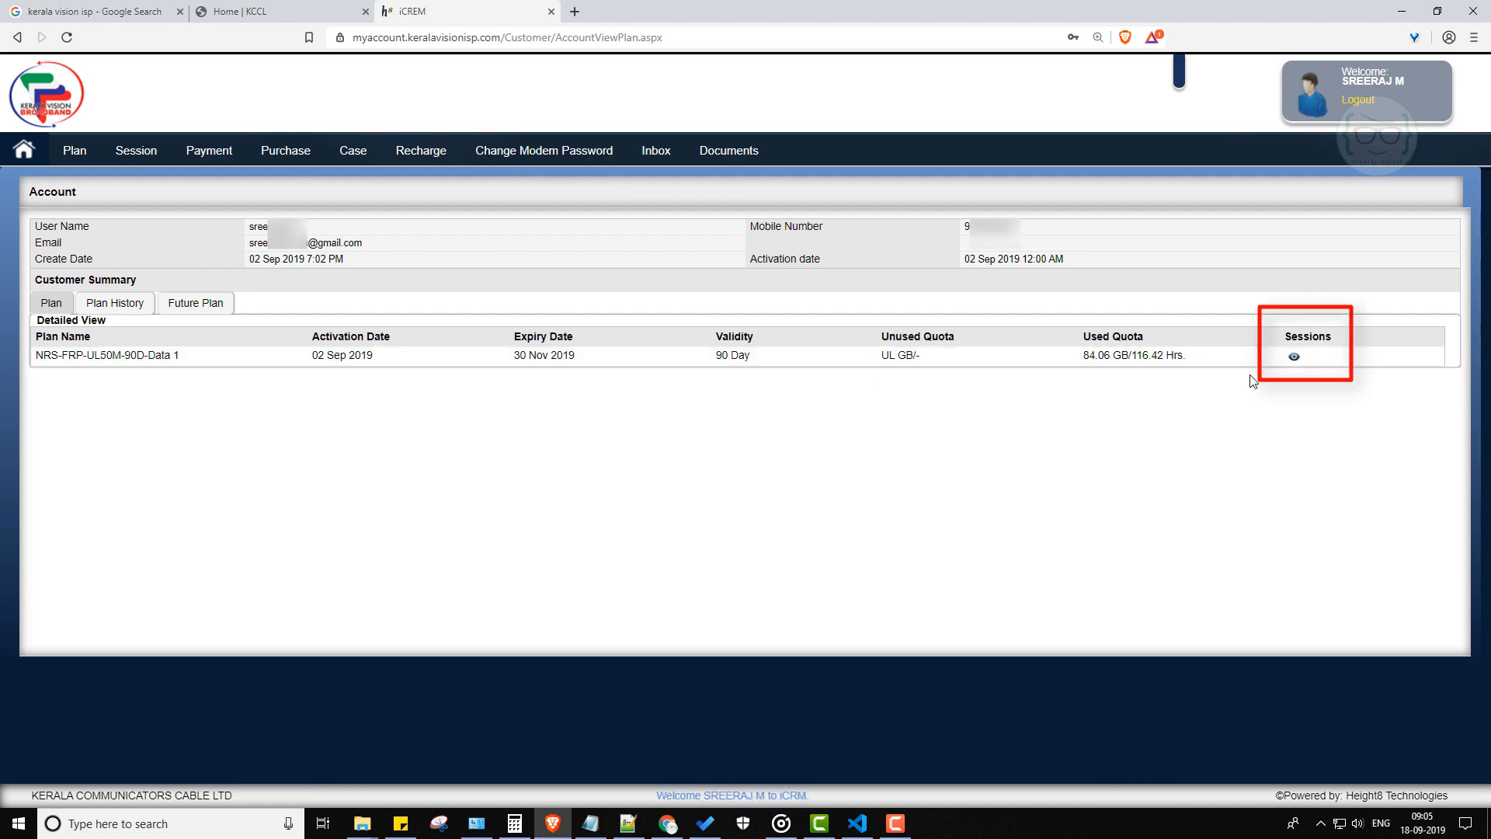
pyautogui.click(1290, 356)
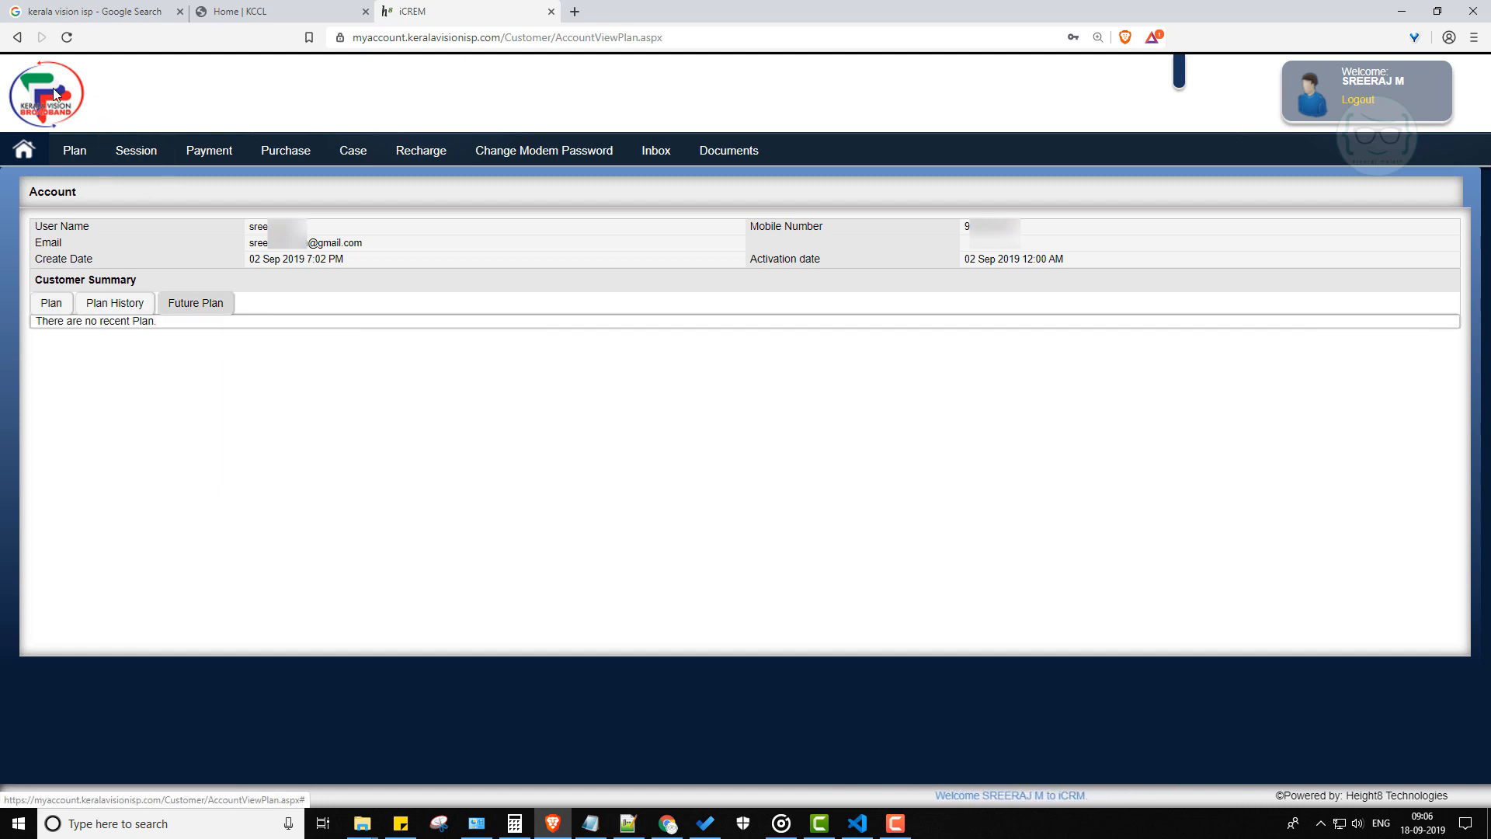
pyautogui.click(24, 149)
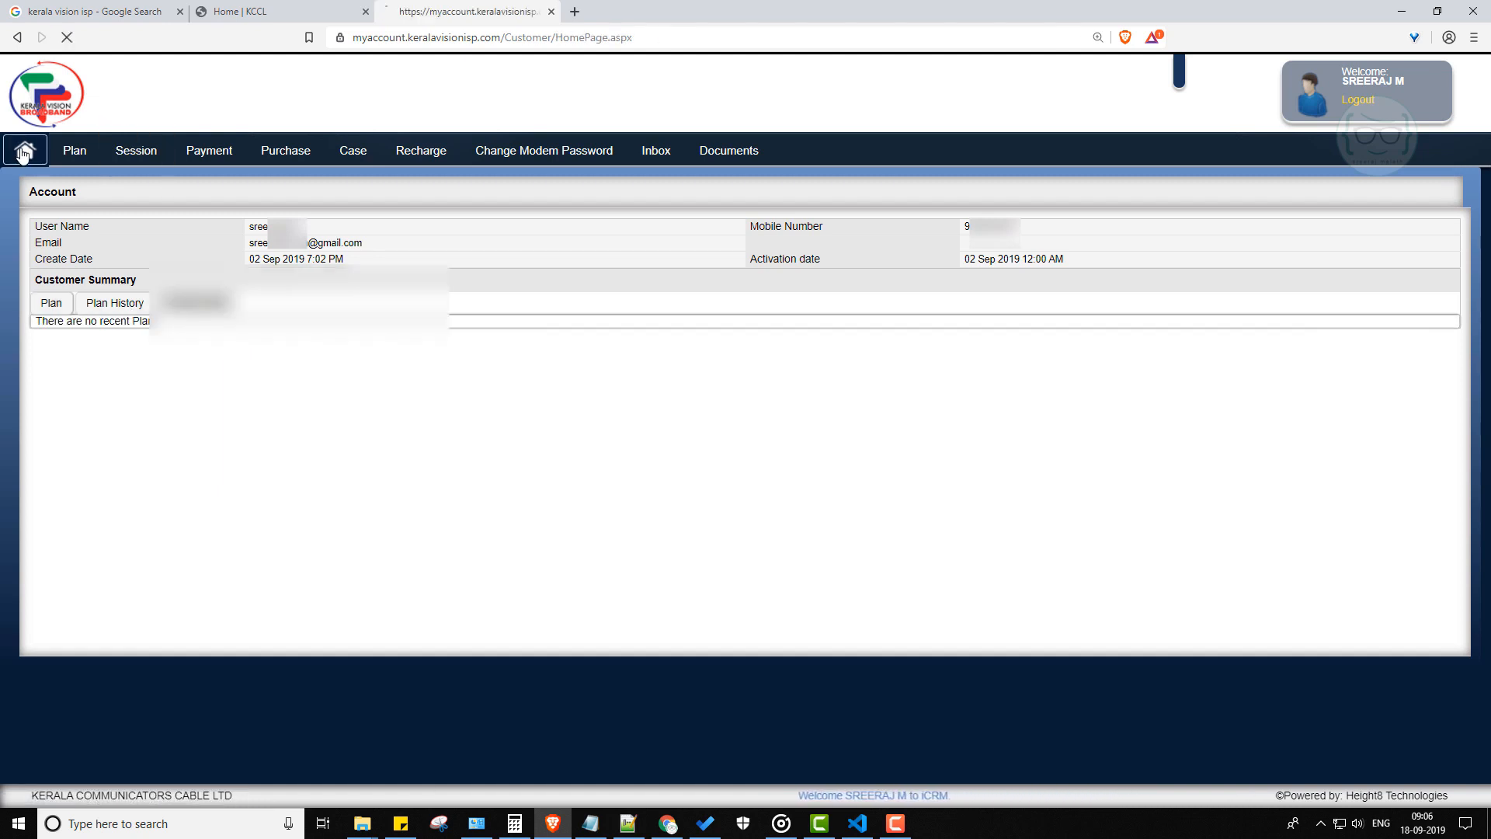
# Return to the dashboard showing 74 days validity, 50 Mbps speed and 84.06 GB usage
pyautogui.click(23, 149)
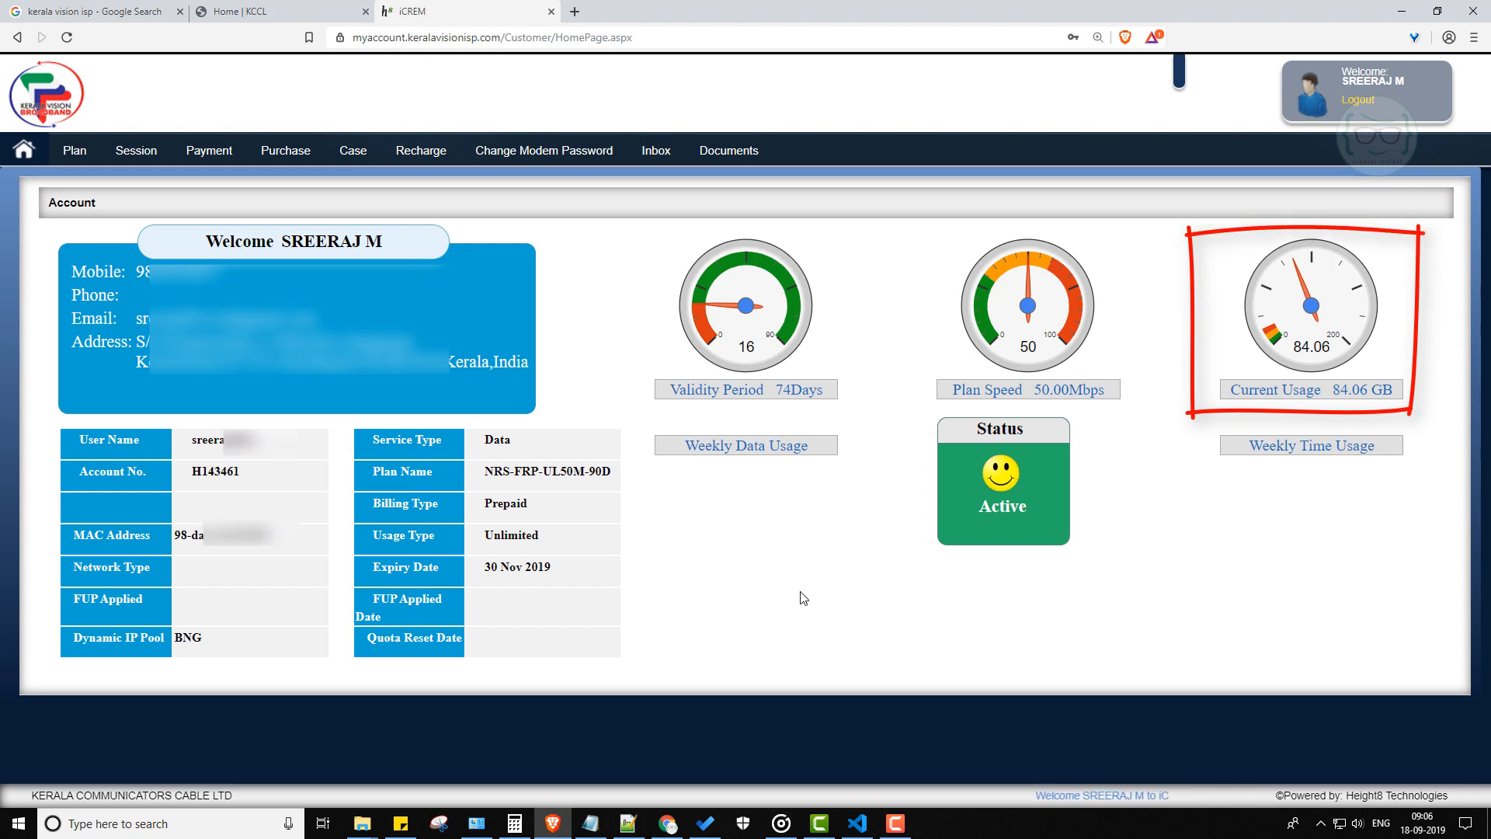
pyautogui.moveTo(1191, 612)
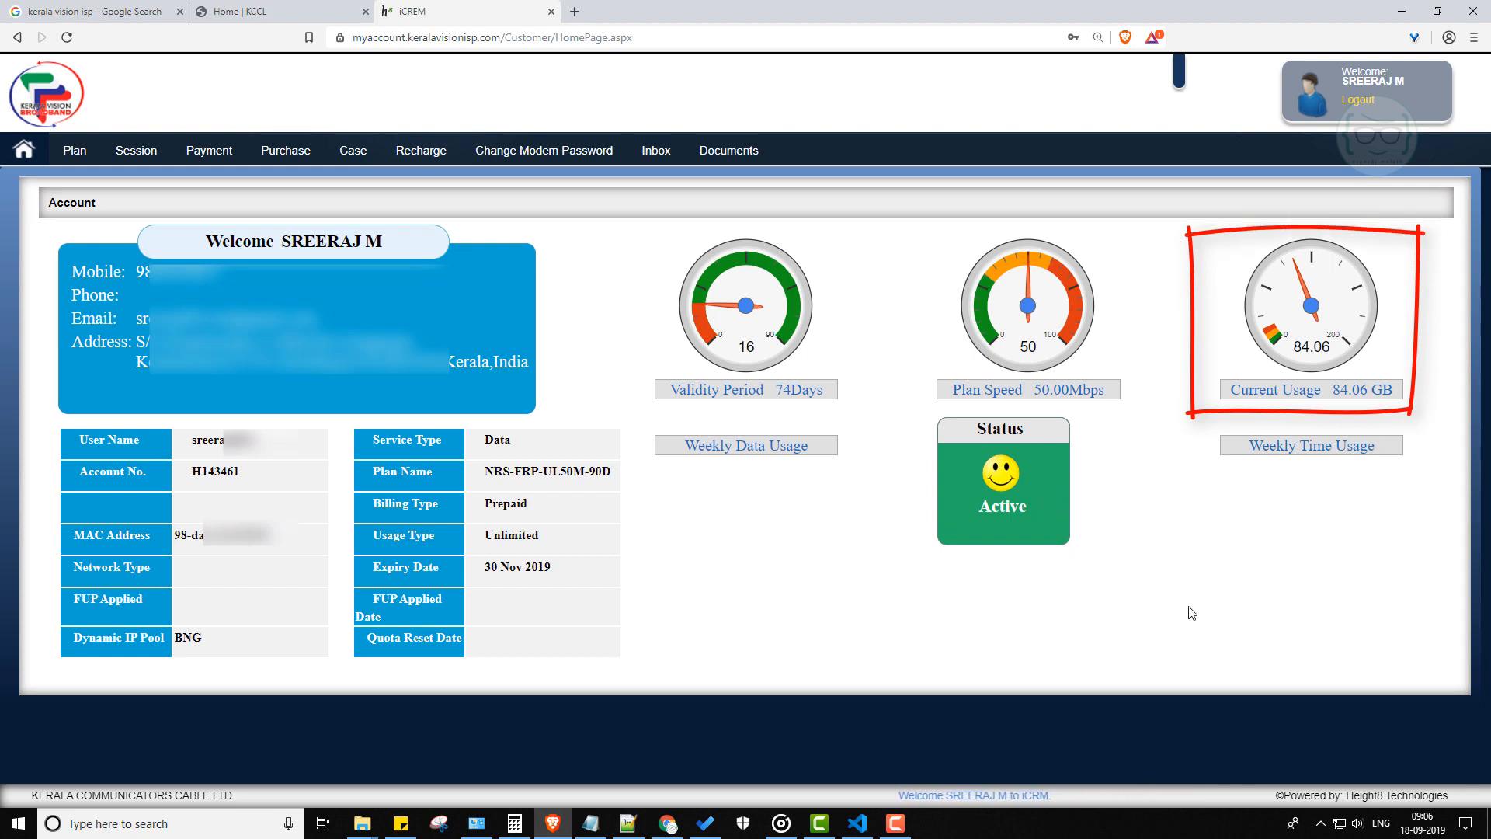